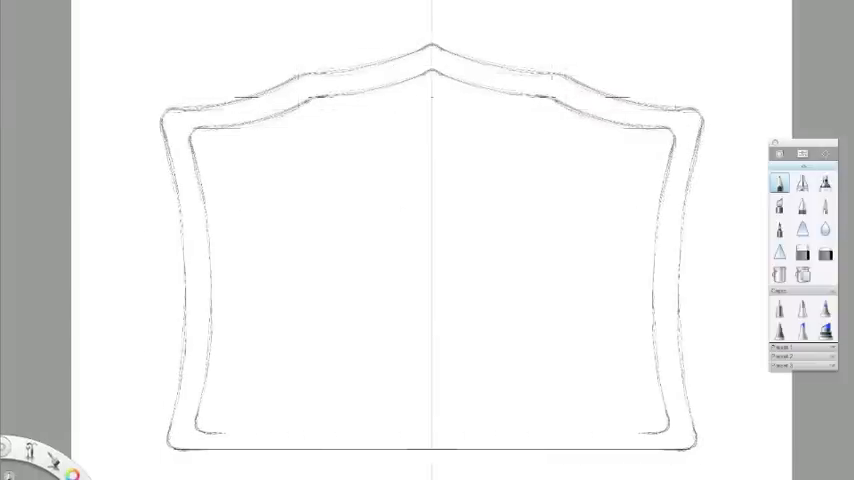
Sketch inner detail lines over the frame outline with the pencil brush
left_click_drag(256, 150, 608, 416)
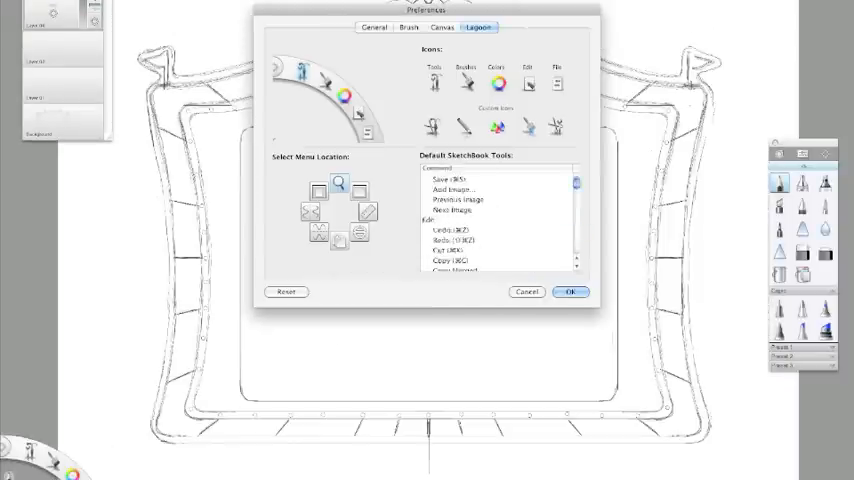
Review the Lagoon quick-access tools and menu location settings in Preferences
left_click(572, 292)
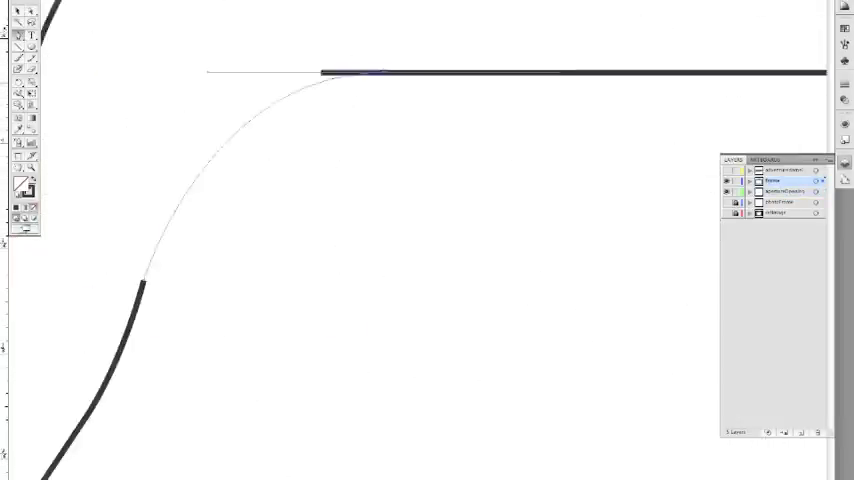
Scale the traced star-and-circles line art uniformly with Scale Strokes & Effects on
left_click(780, 192)
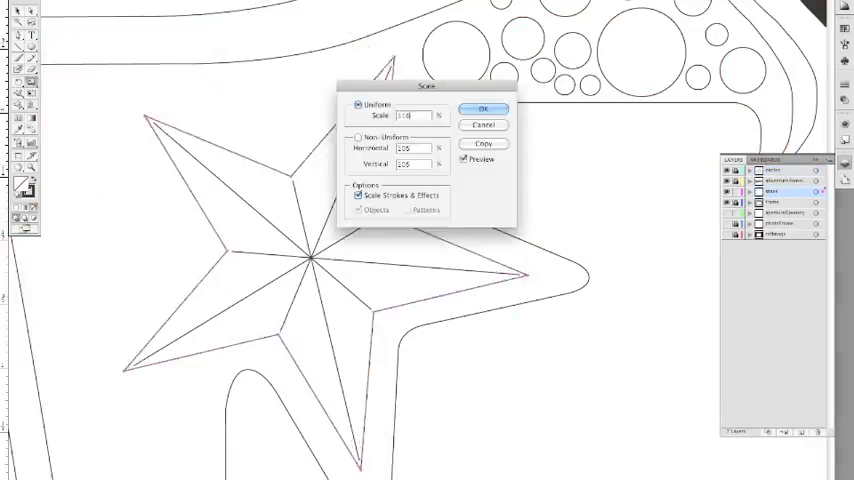
left_click(482, 108)
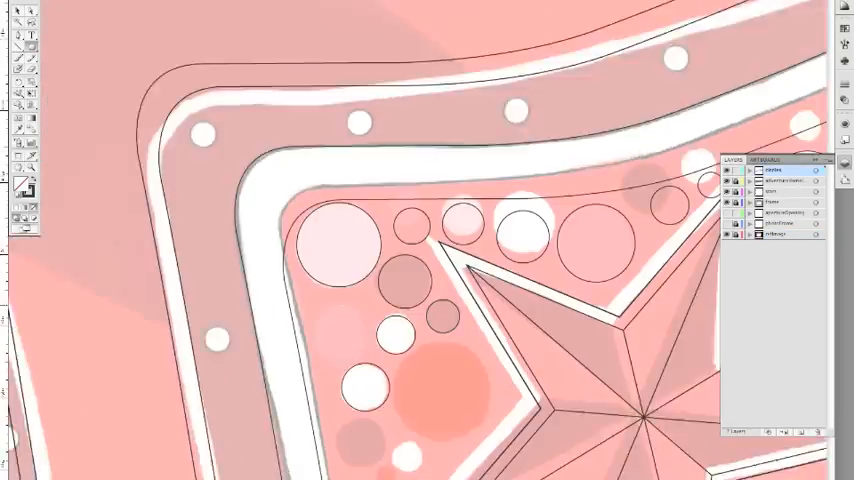